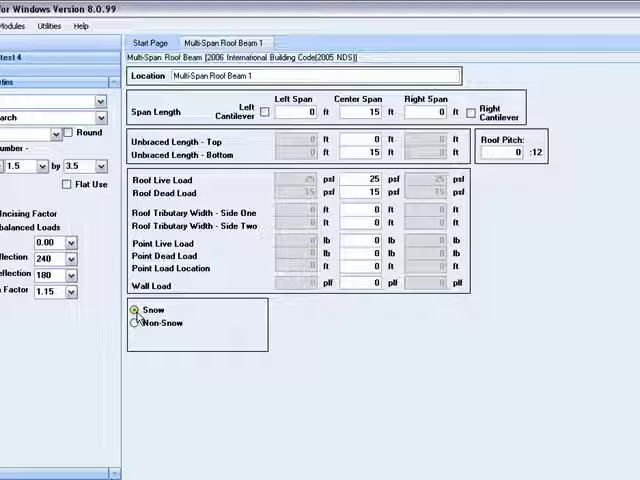
- Switch the roof beam's load type to Non-Snow, enabling the Over-Ride Live Load option
left_click(136, 324)
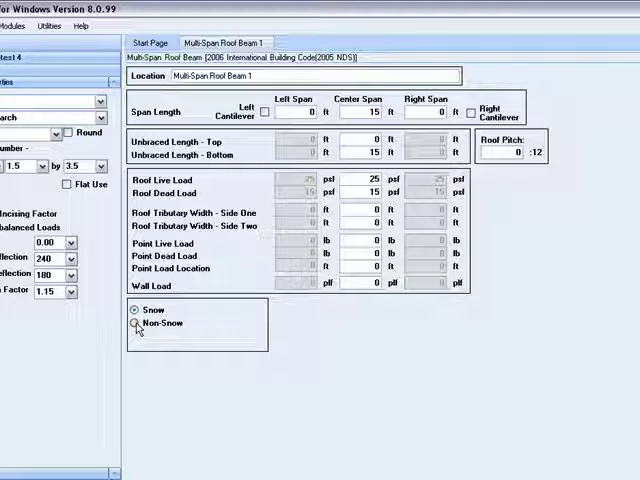
left_click(132, 324)
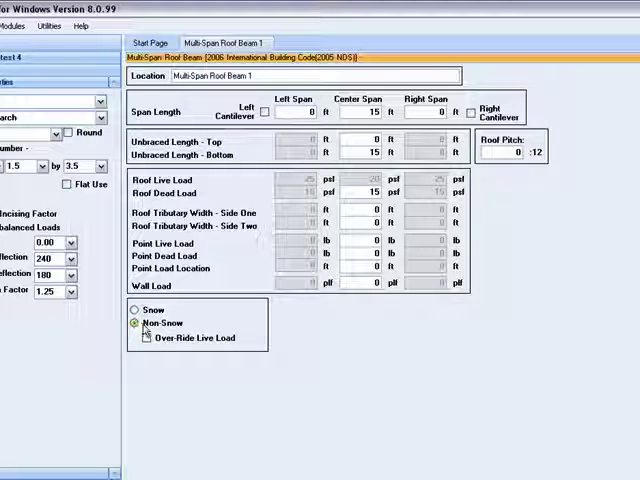
left_click(144, 338)
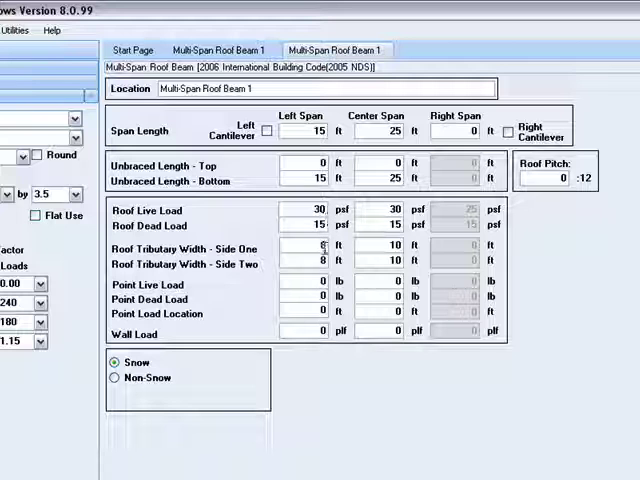
- Enter the span and roof load values: 15 ft left span, 25 ft centre span, 30/15 psf loads
type("8")
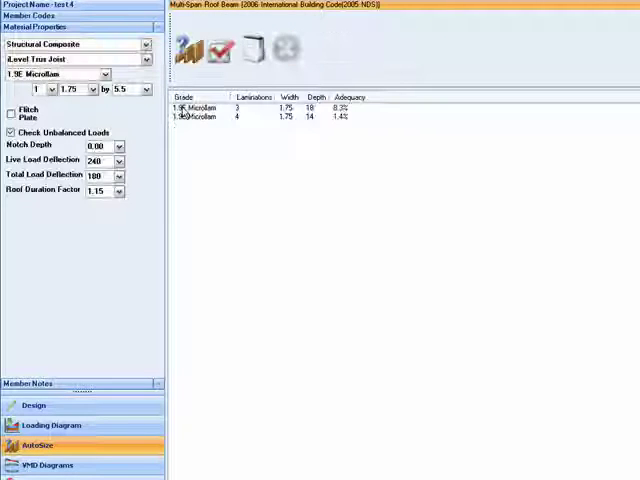
- Apply the auto-sized 3-ply 1.75 x 18 1.9E Microllam composite beam, adequate by 3.3%
left_click(36, 404)
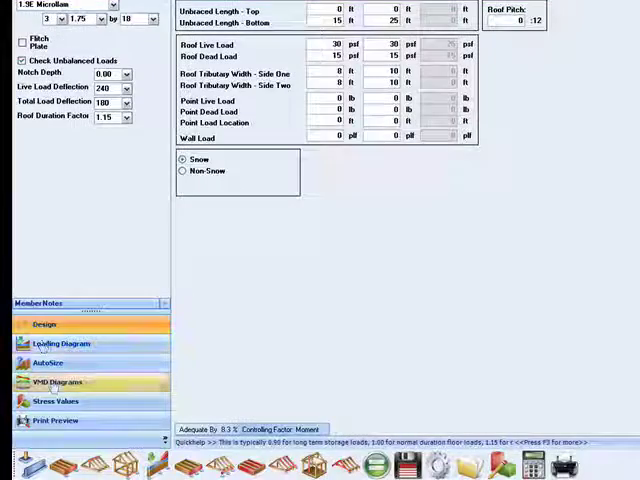
- Show the VMD diagrams and calculate shear, moment and deflection at 15 ft
left_click(58, 382)
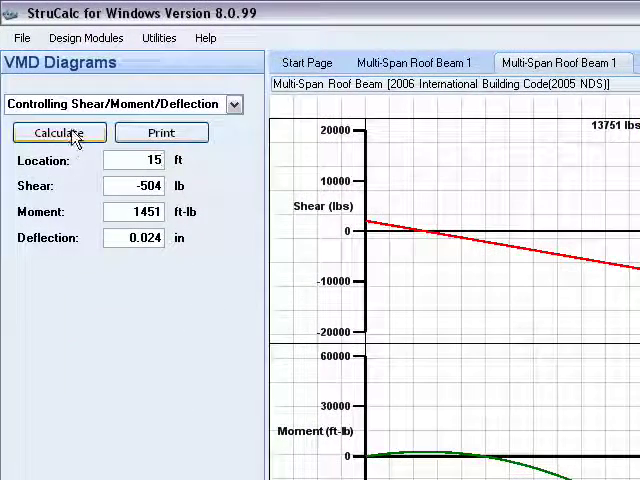
left_click(58, 132)
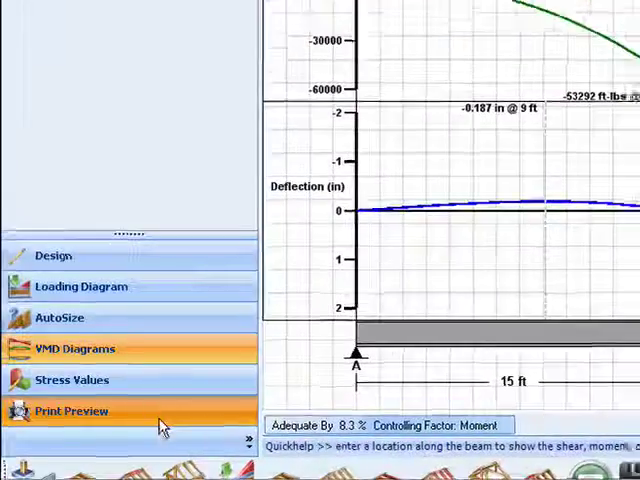
- Display the print preview summary of the Microllam roof beam with loads and reactions
left_click(72, 412)
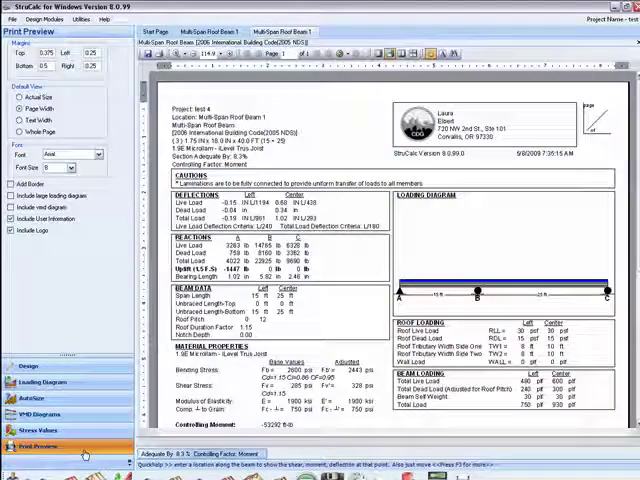